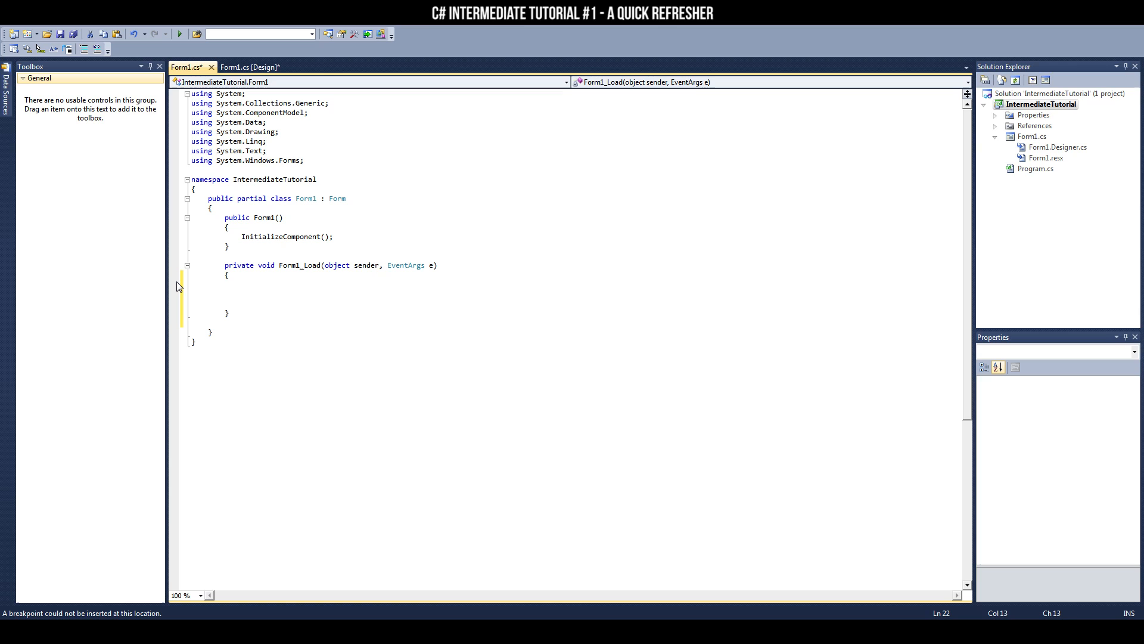
Declare int age = 19; in Form1_Load and start a new line.
type("int age")
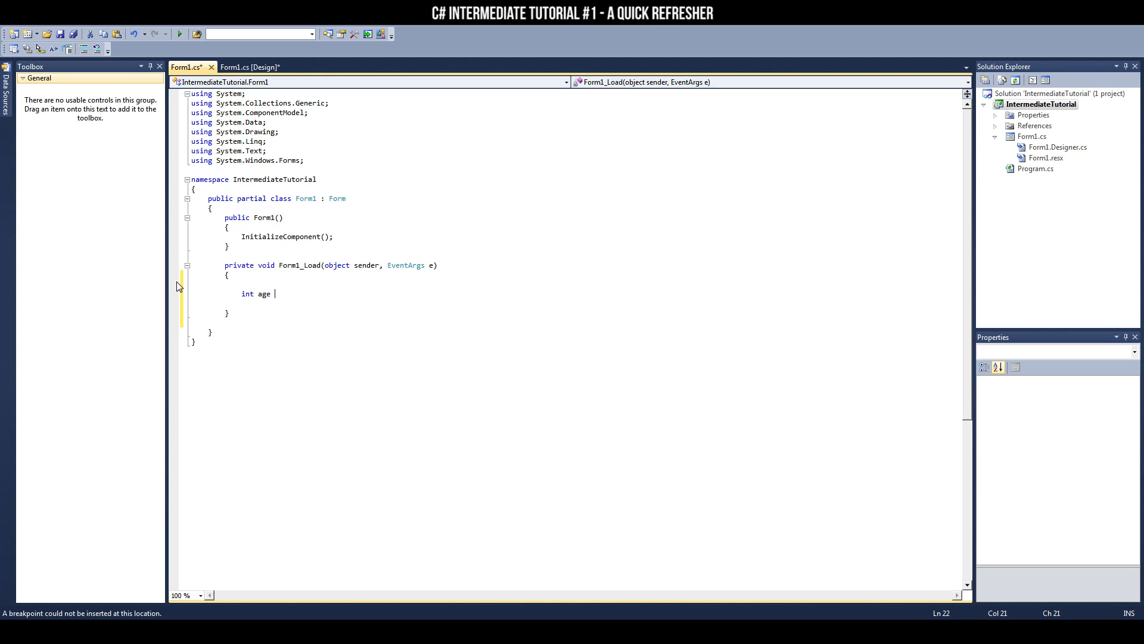
type("= 19;")
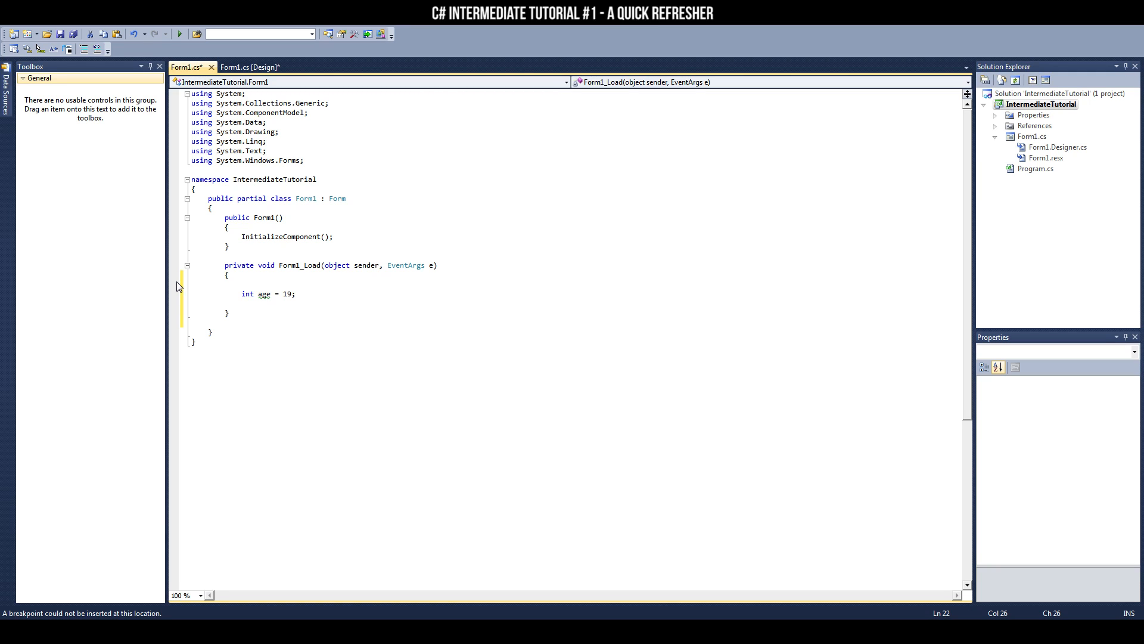
key("enter")
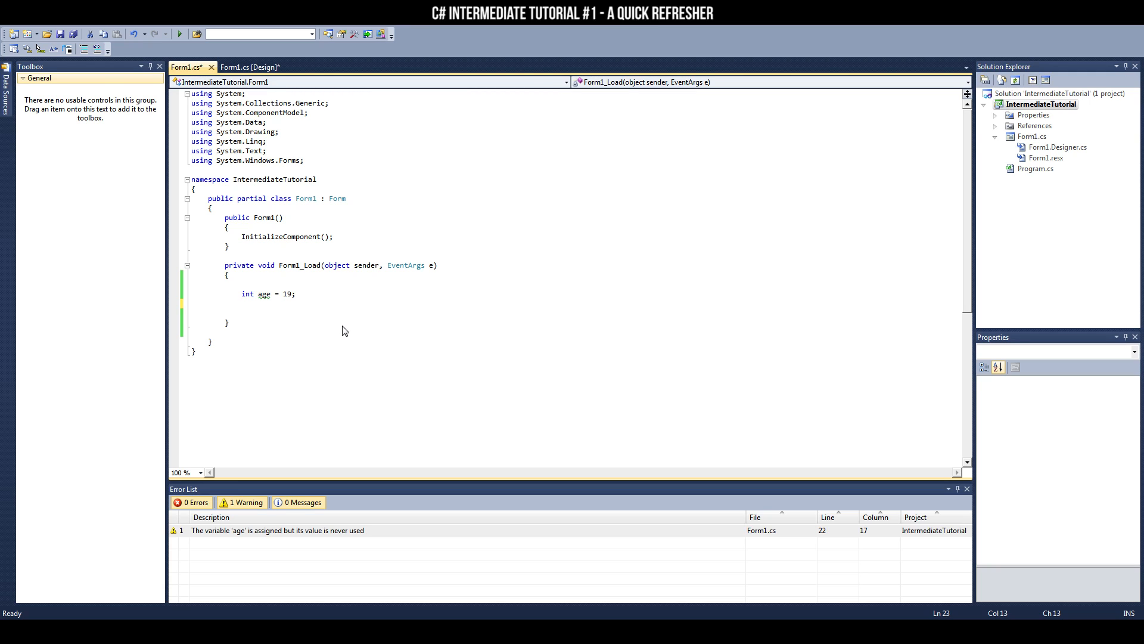
Add MessageBox.Show("My age is " + age); and dismiss the 'My age is 19' message at run time.
type("MessageBox")
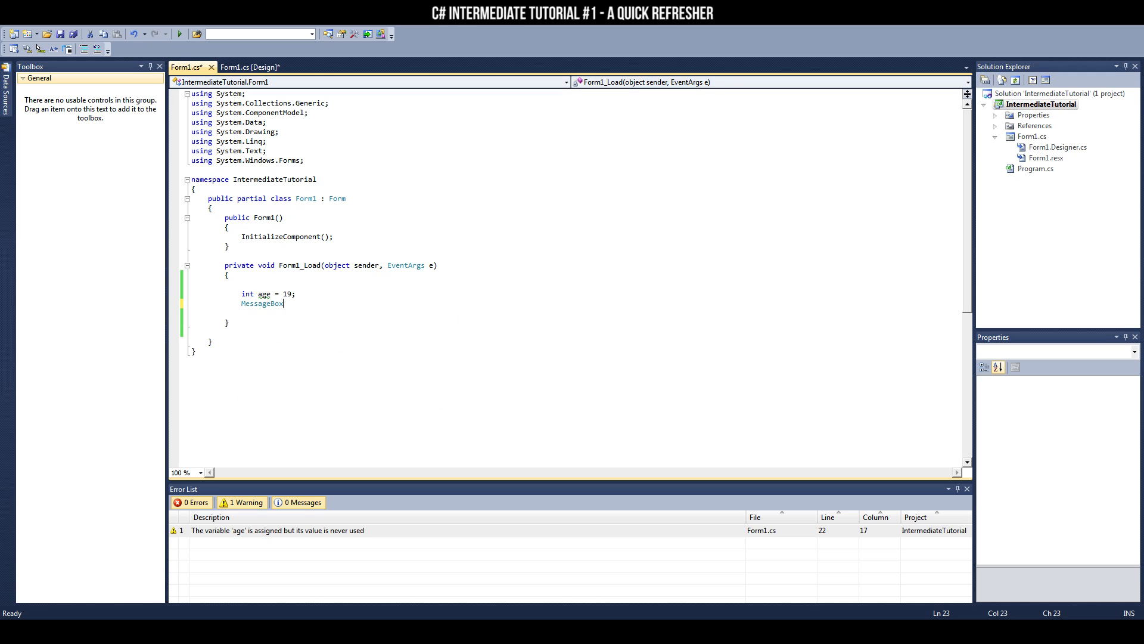
type(".S")
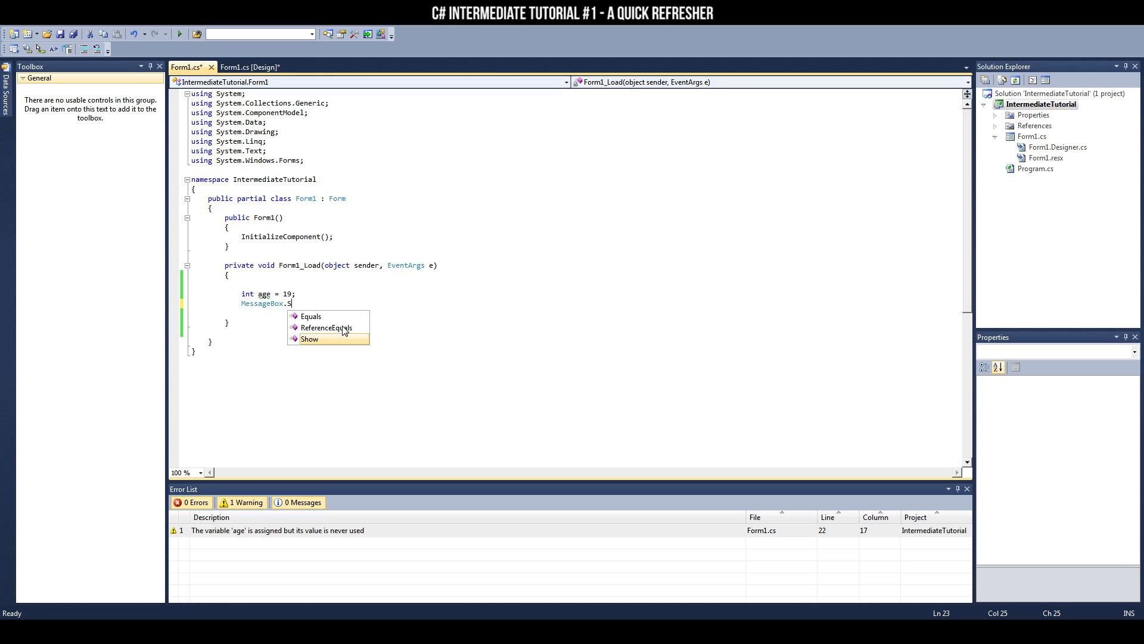
type("how(\"")
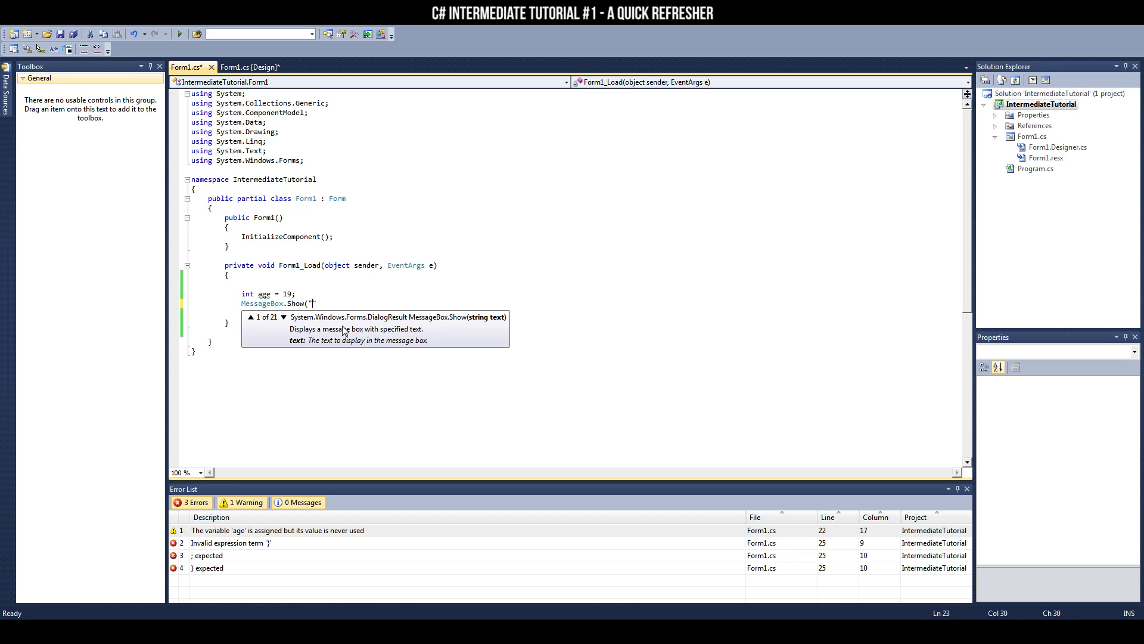
type("My age is \"")
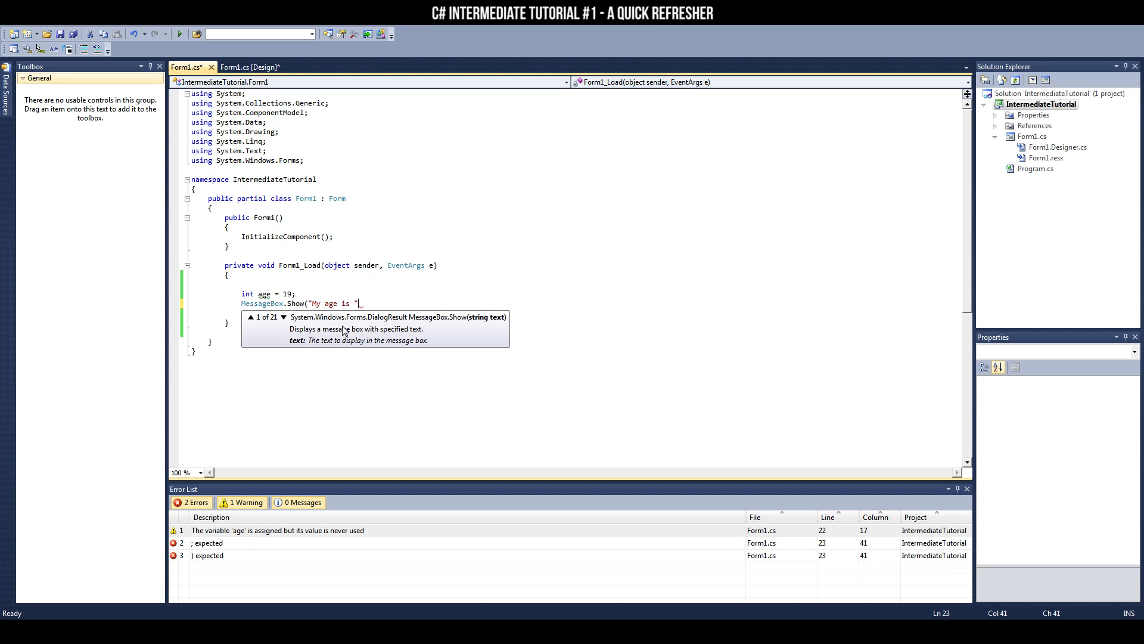
type("+")
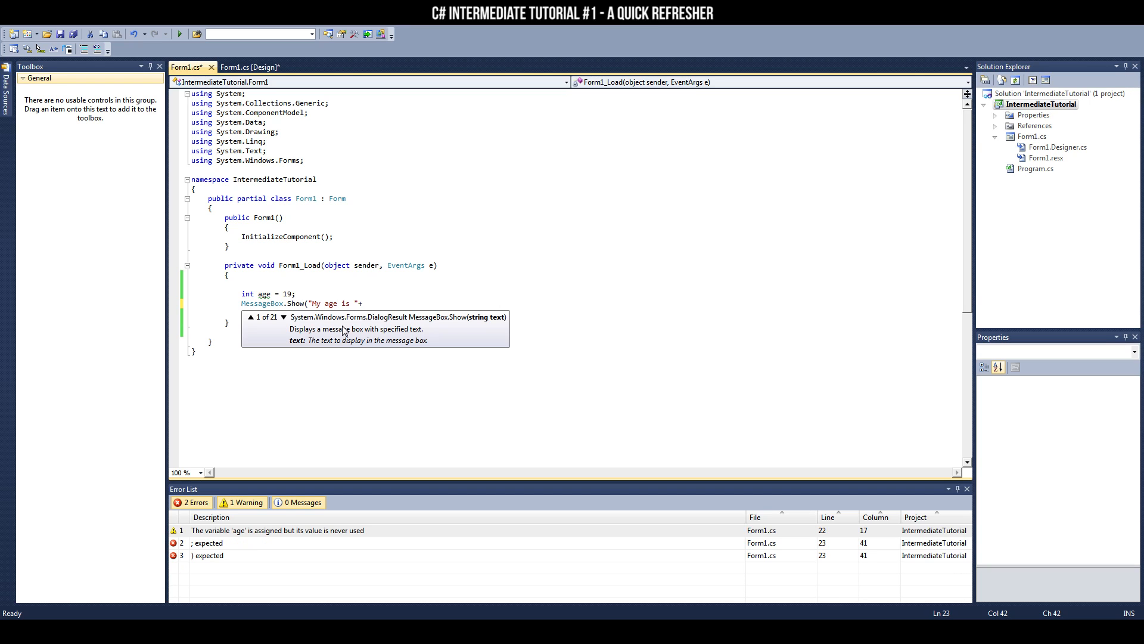
type("age")
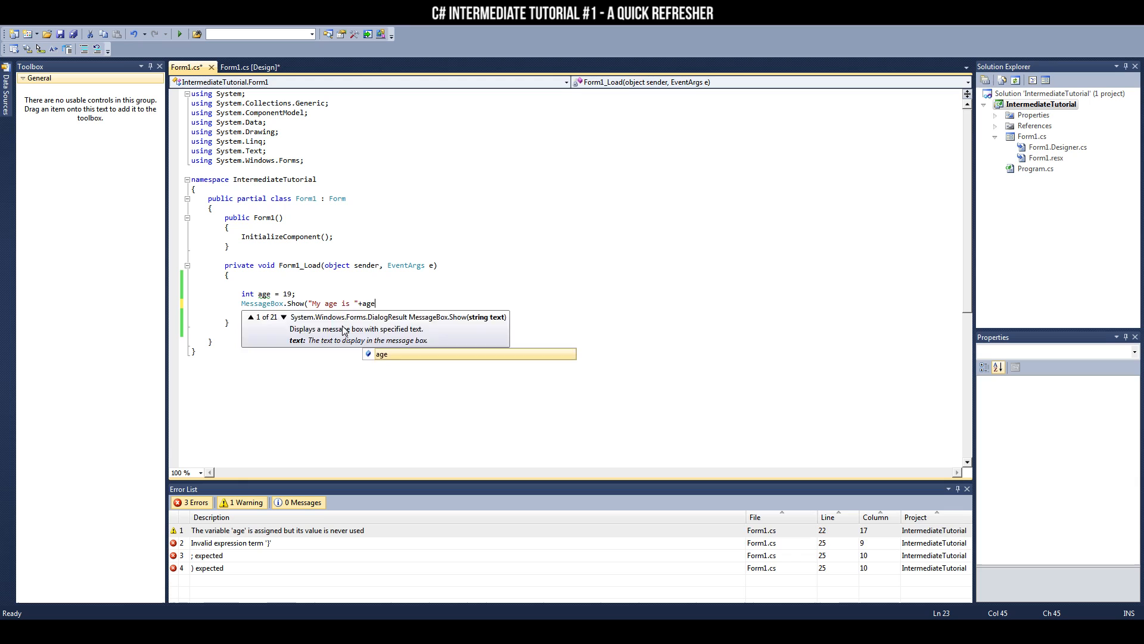
type(");")
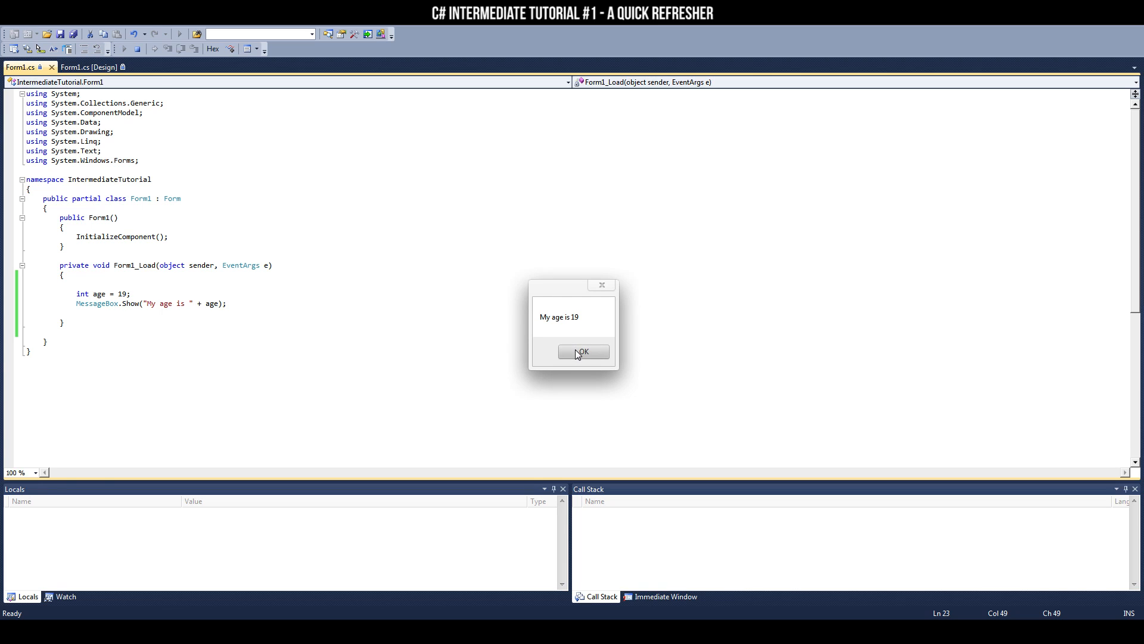
left_click(584, 352)
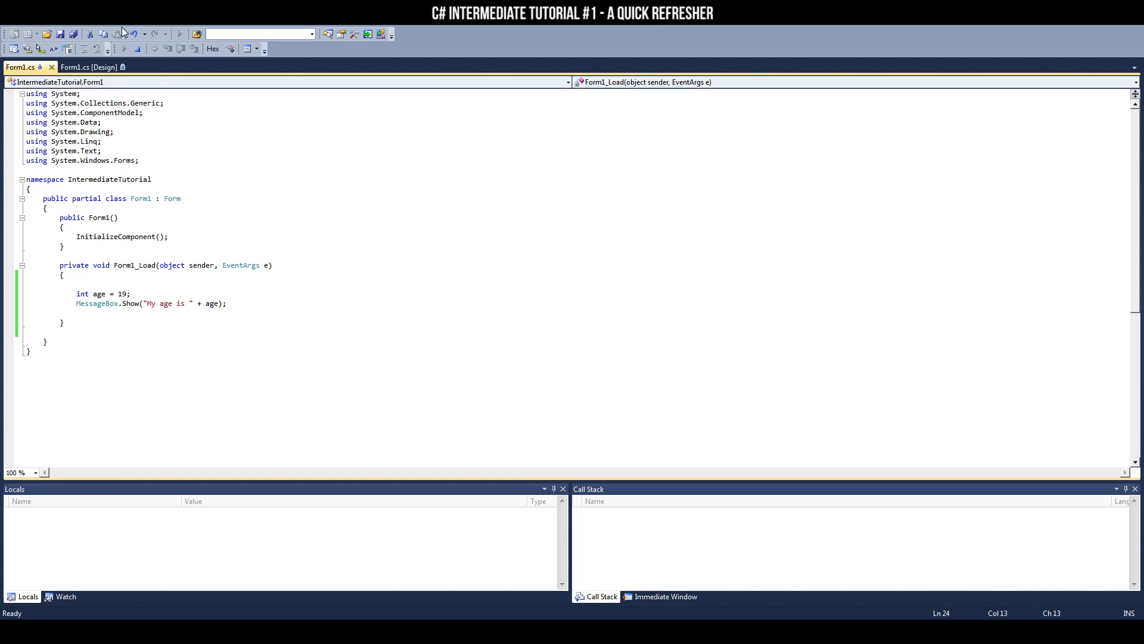
right_click(204, 591)
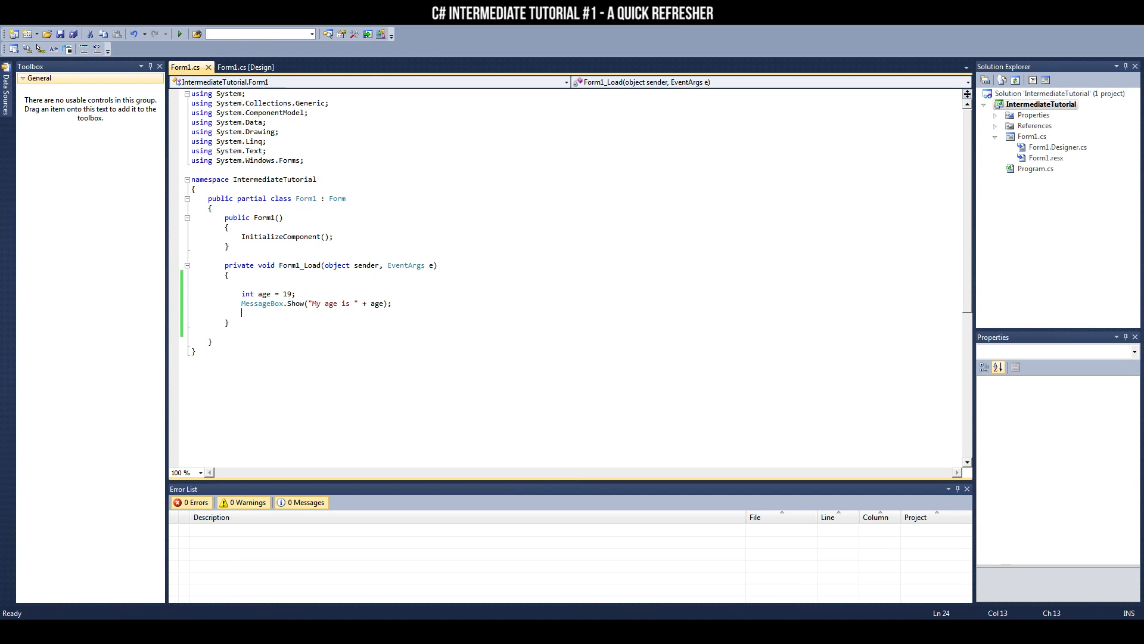
Clear the load code and create button1_Click for the 'What is 2 + 2?' form.
left_click(240, 67)
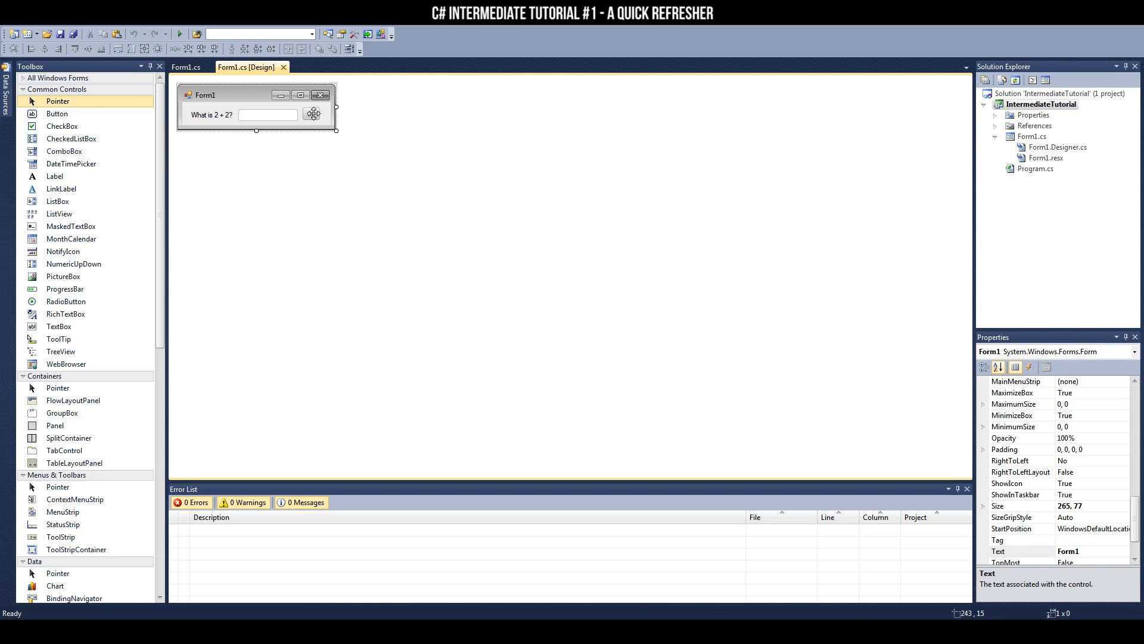
left_click(195, 66)
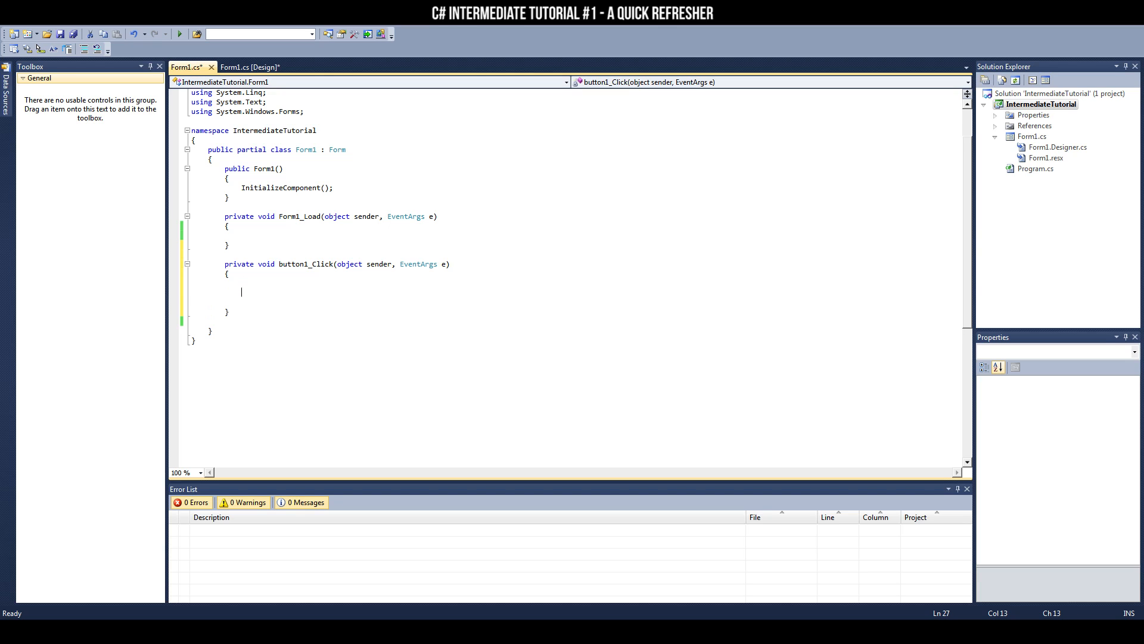
Write if (textBox1.Text == "4") with an empty body in button1_Click.
type("if (")
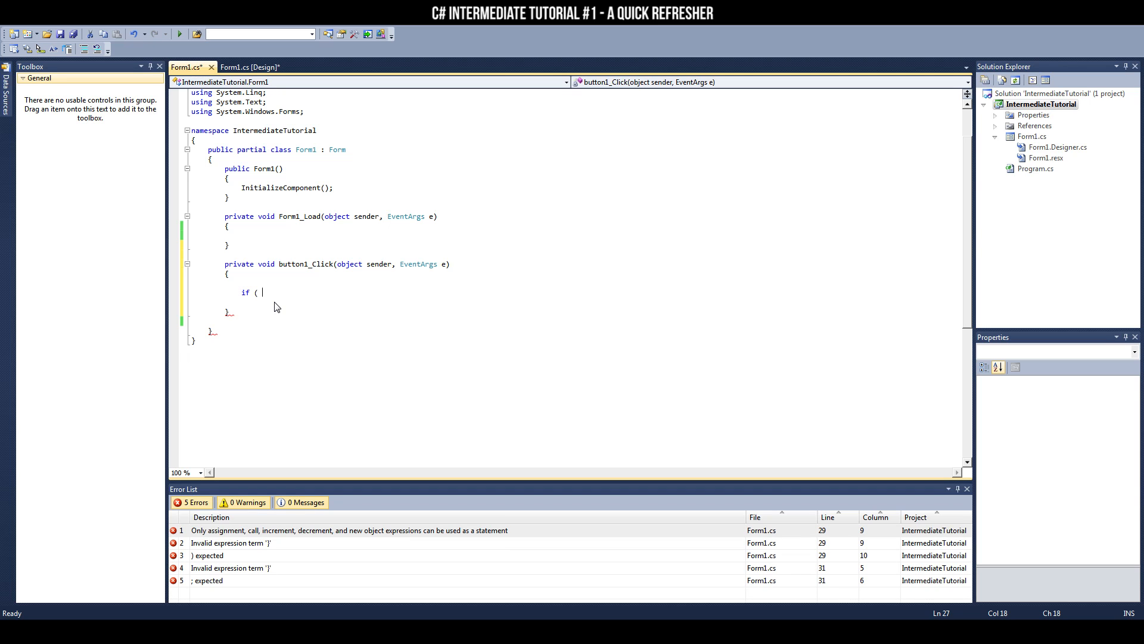
type("textBox1")
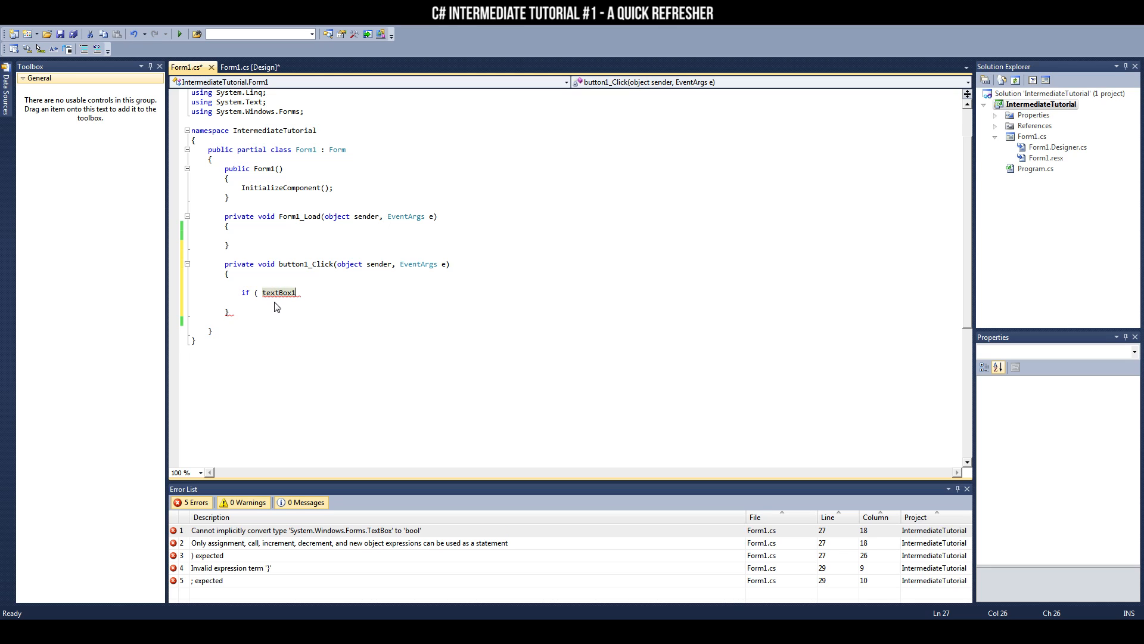
type(".Text")
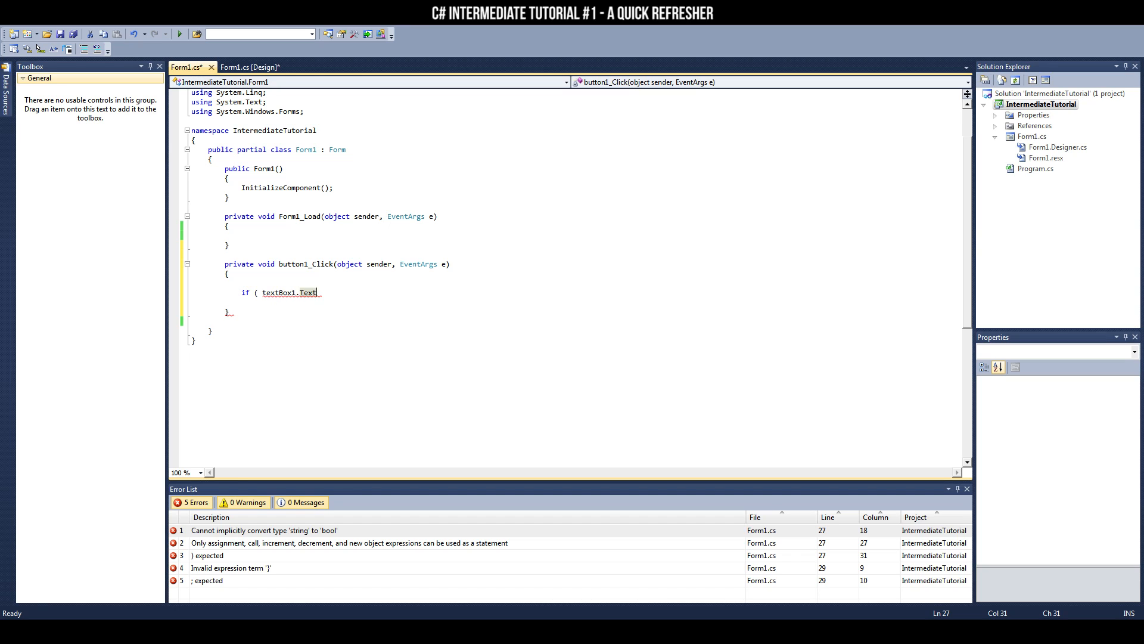
type("==")
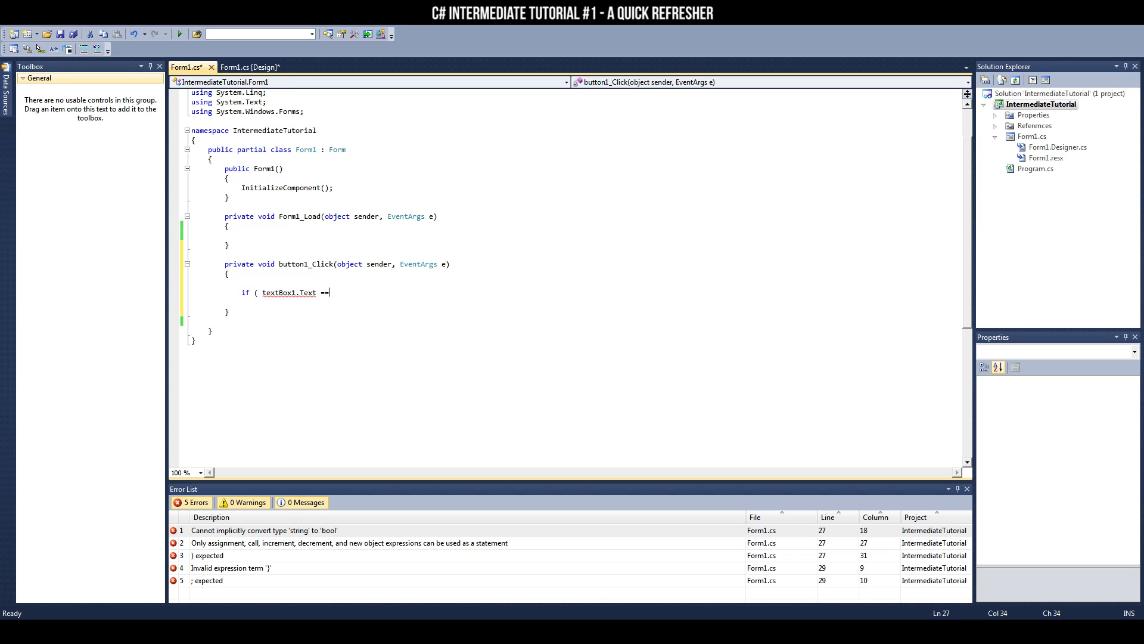
type("\"")
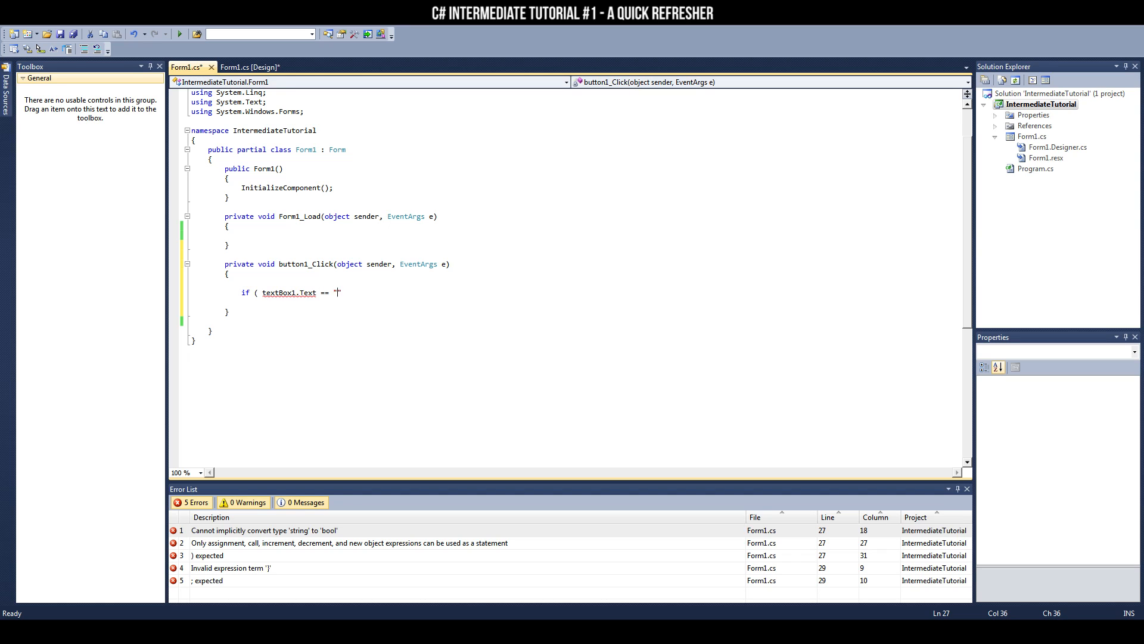
type("4\"")
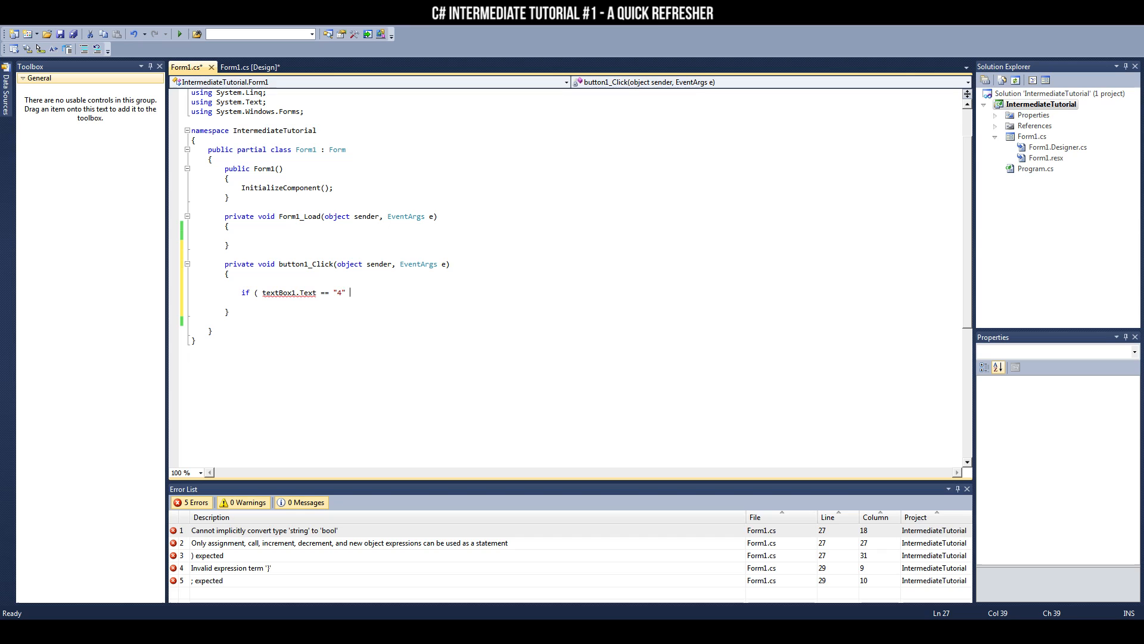
type(")")
type("{")
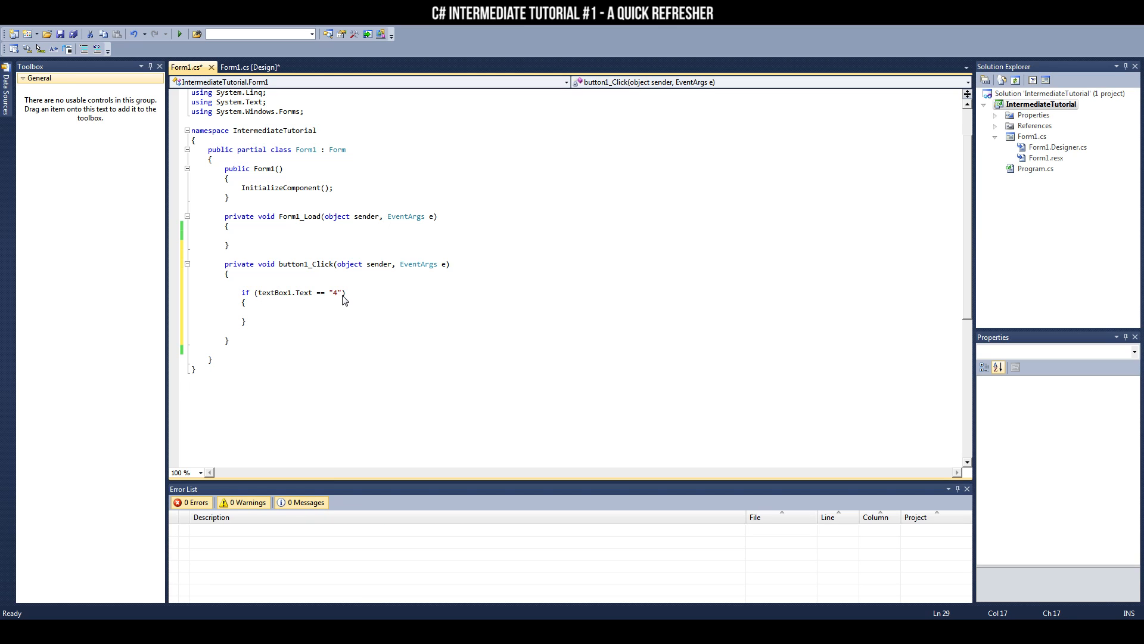
Insert the mbox snippet showing "You're correct!" inside the if block.
type("mb")
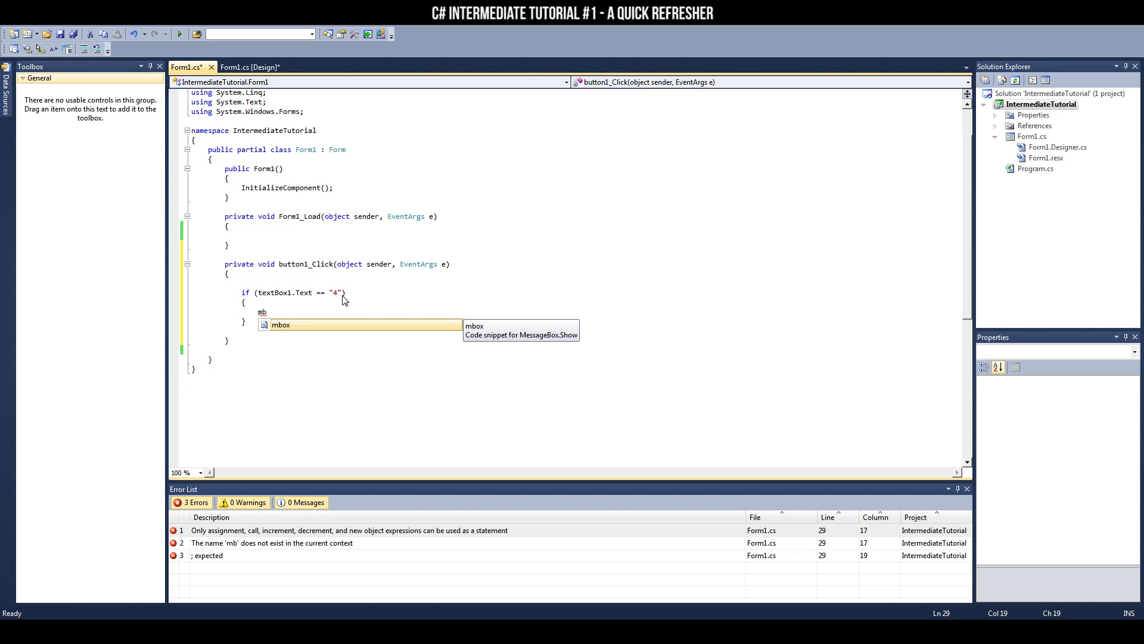
key("Tab")
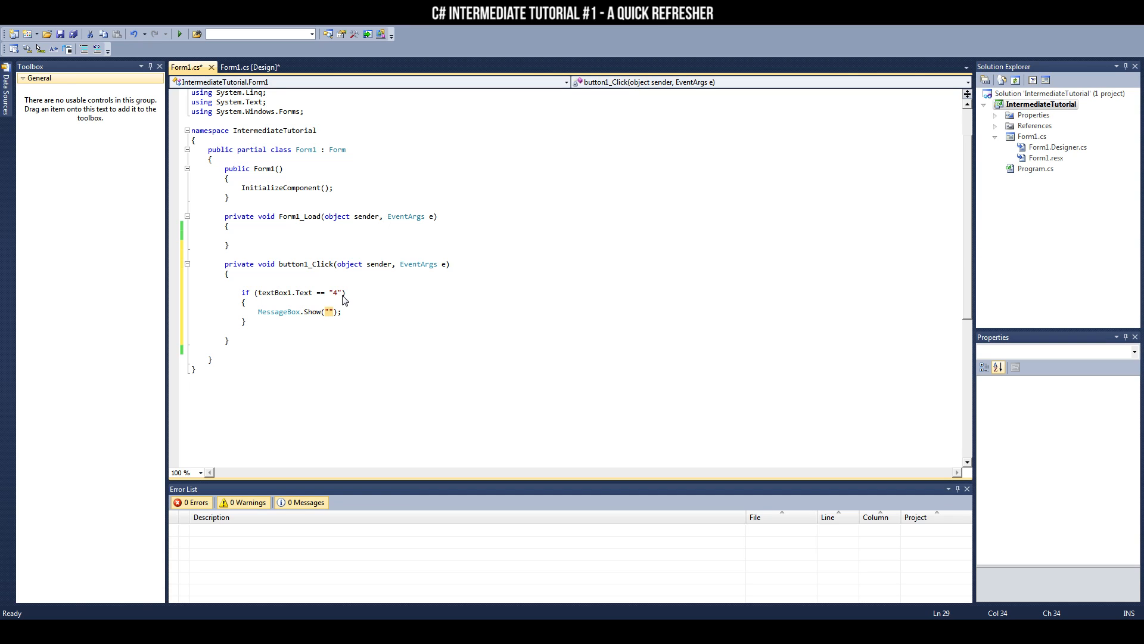
type("You're correct!")
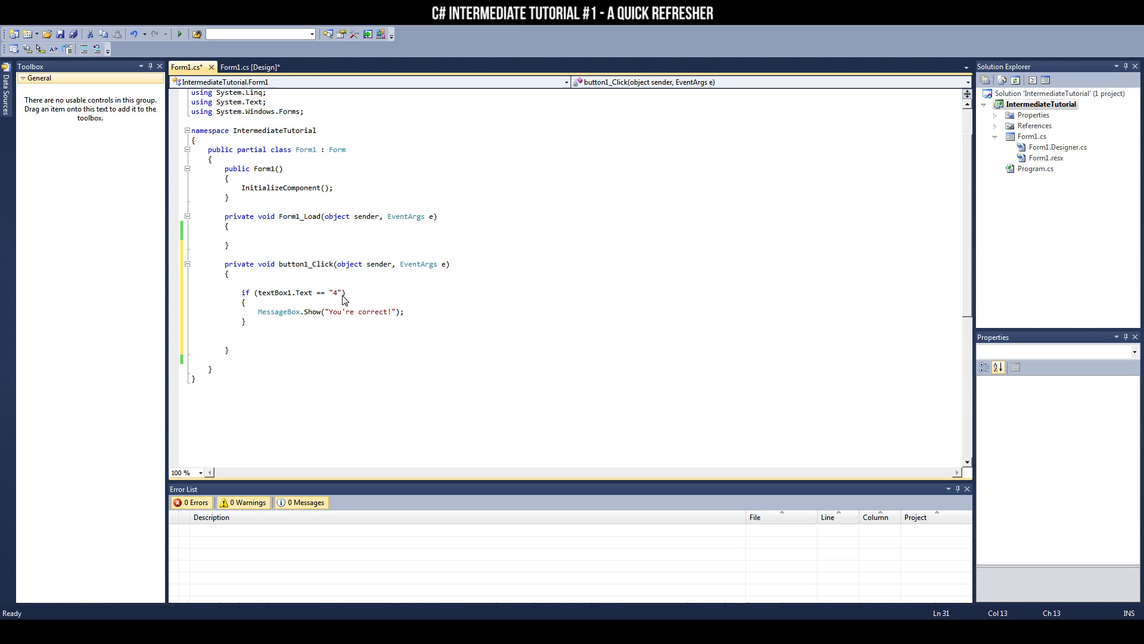
Add an else branch with MessageBox.Show("You're wrong!").
type("else")
type("{")
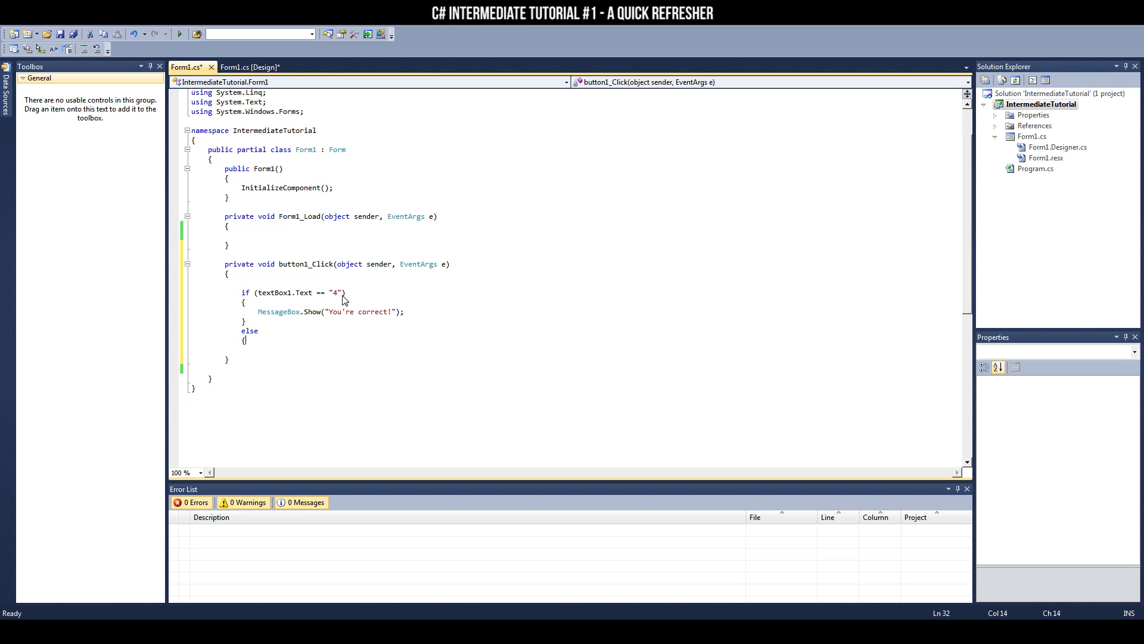
type("m")
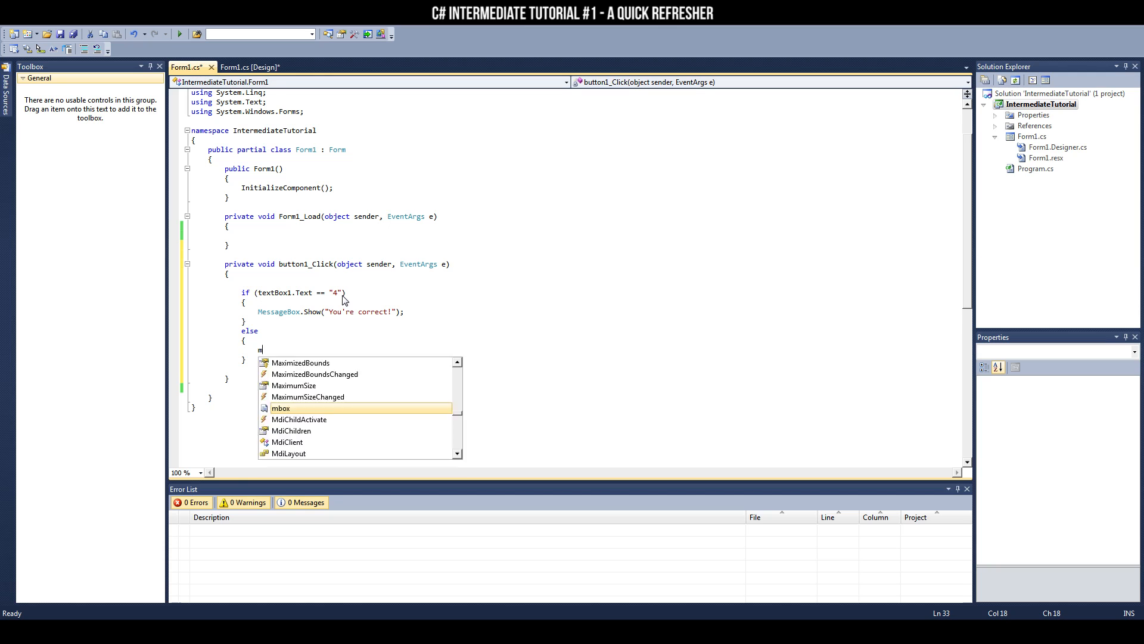
type("MessageBox.Show(\"\");")
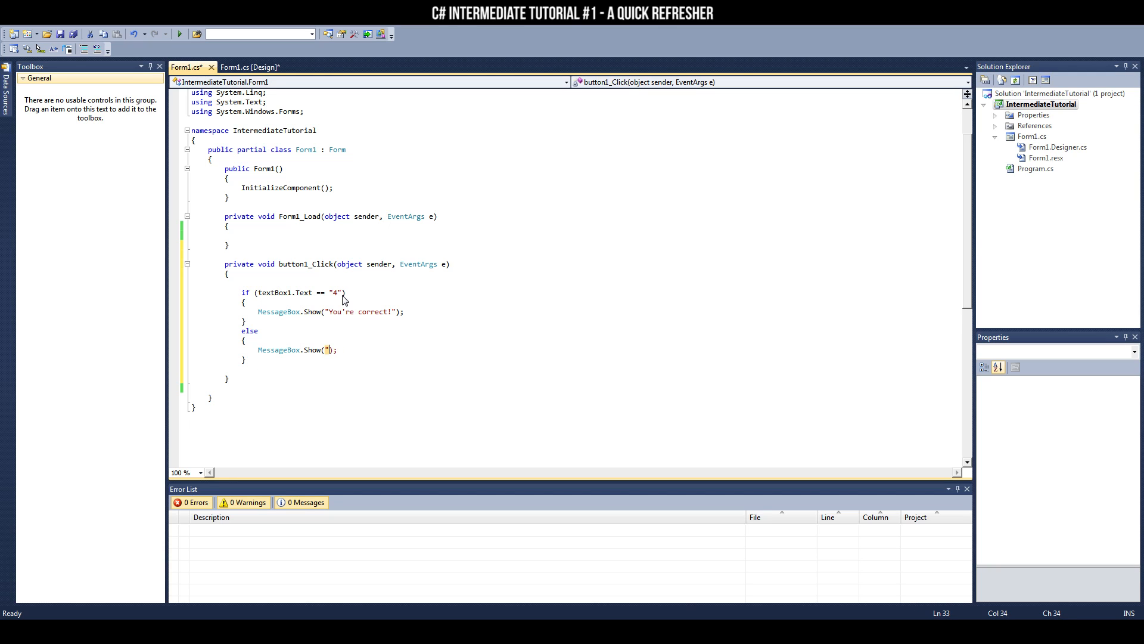
type("You're")
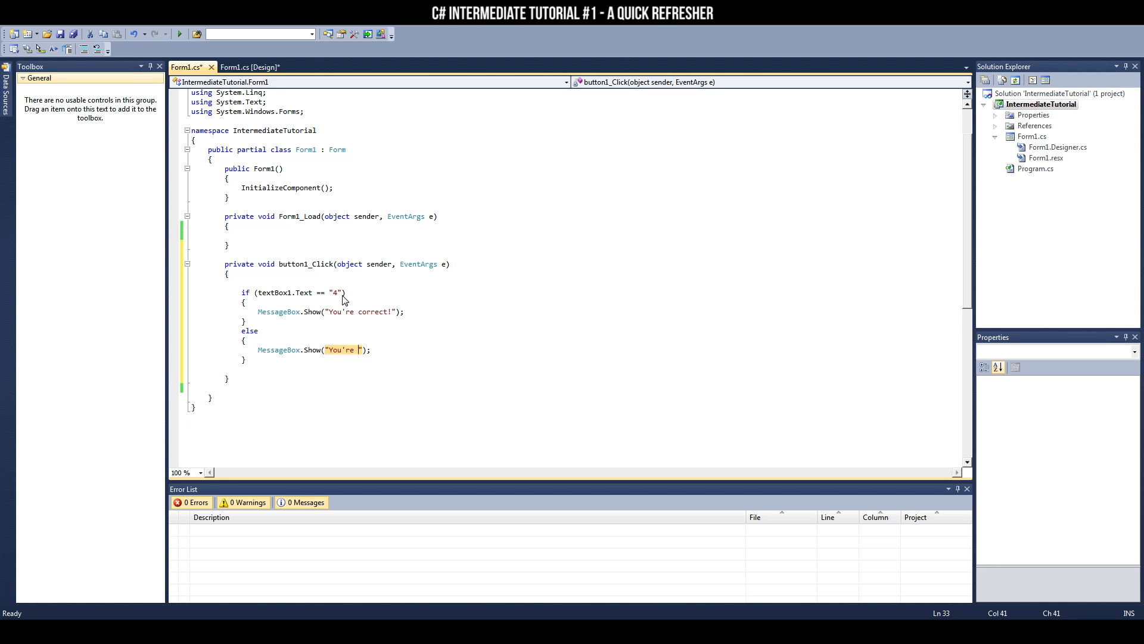
type("wrong!")
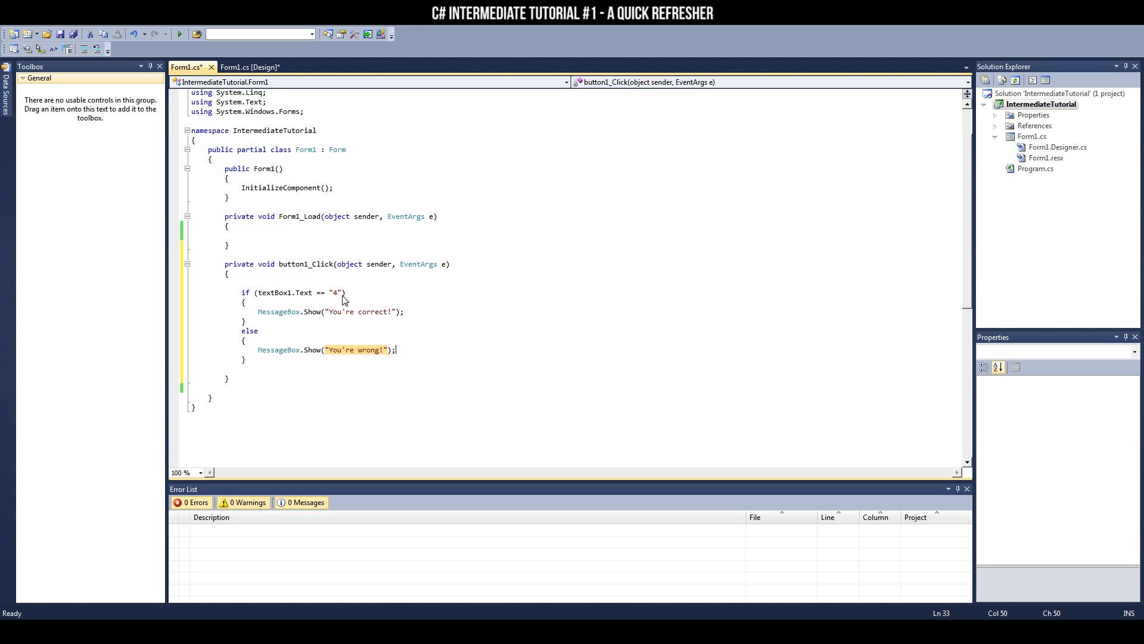
left_click(343, 293)
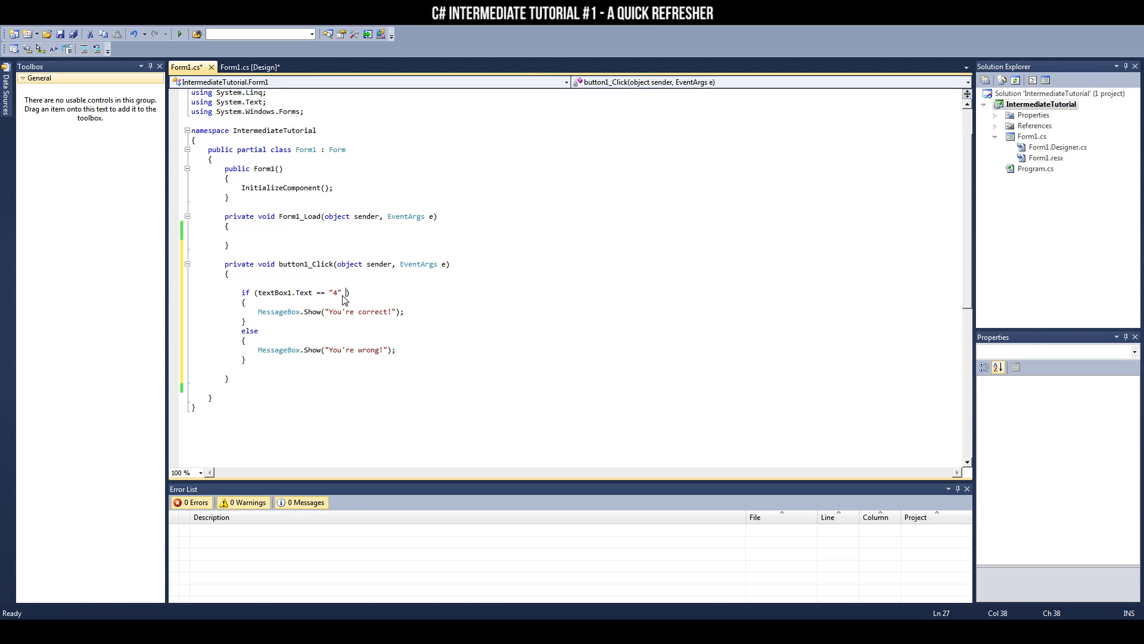
Extend the condition with || textBox1.Text == "four" and start debugging.
type("||")
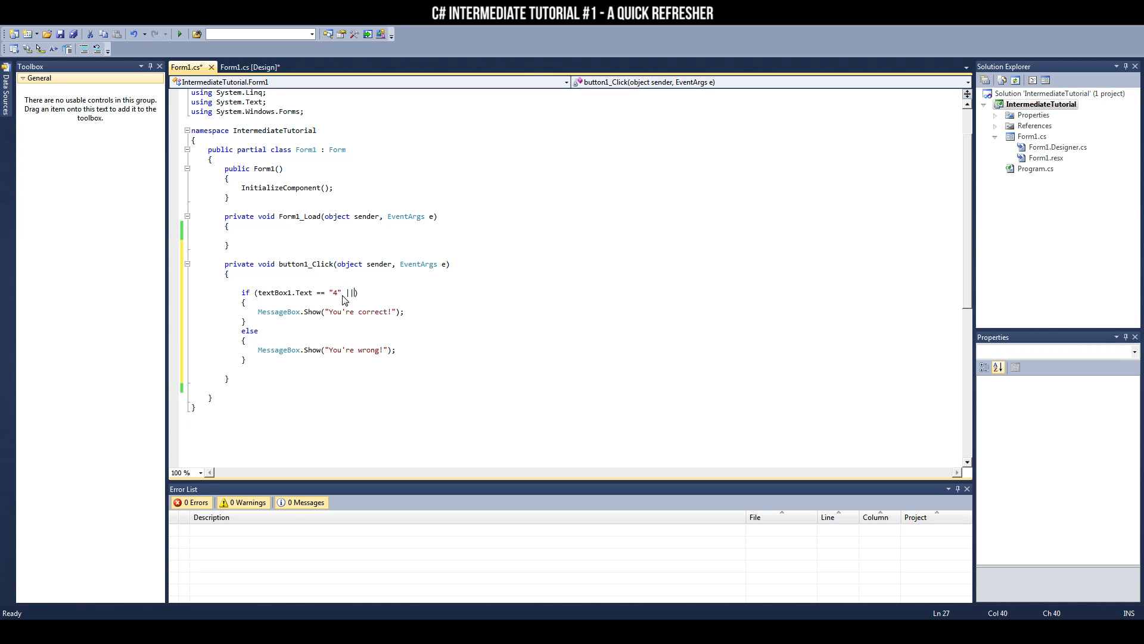
type("textBox1.Text == \"four")
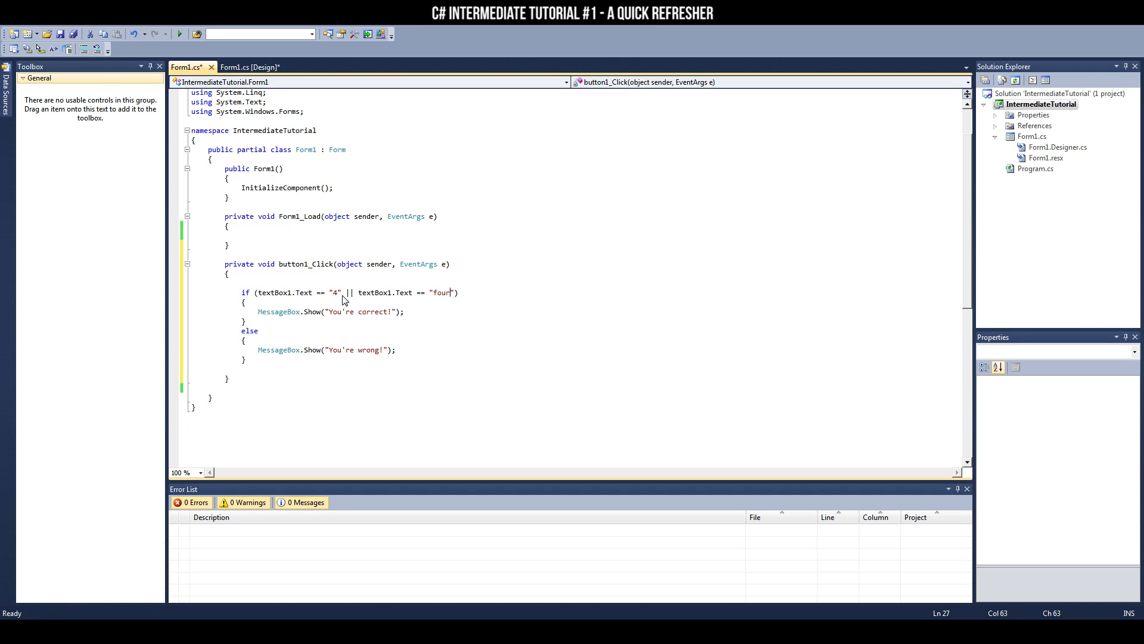
left_click(183, 33)
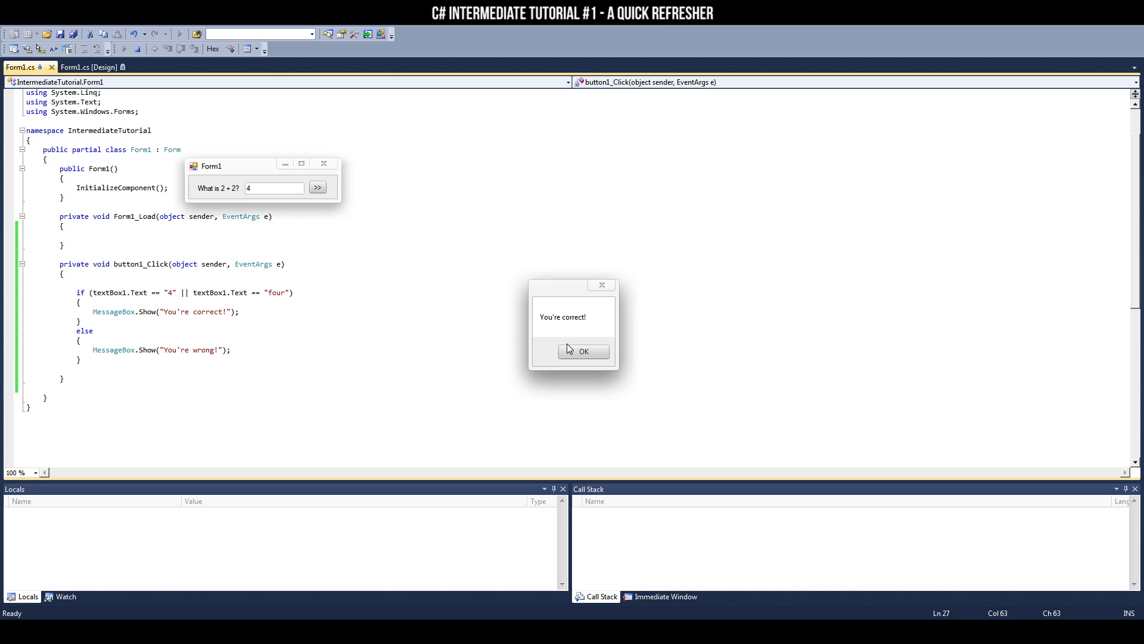
Dismiss 'You're correct!', test a wrong answer '3', and return to the code editor.
left_click(583, 351)
type("erewewewr")
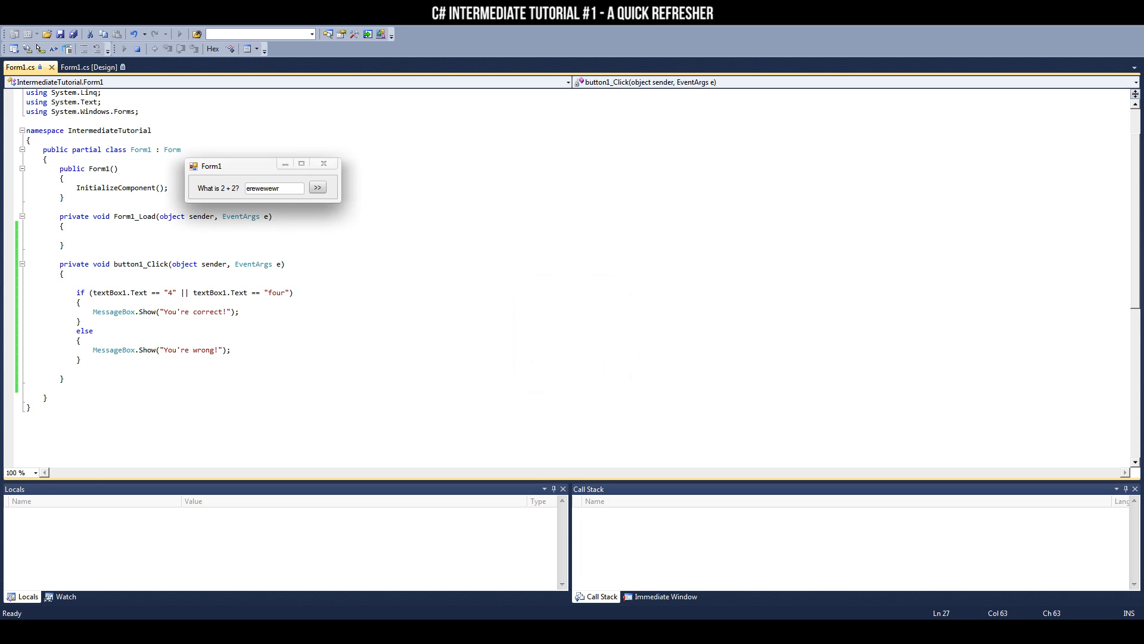
type("3")
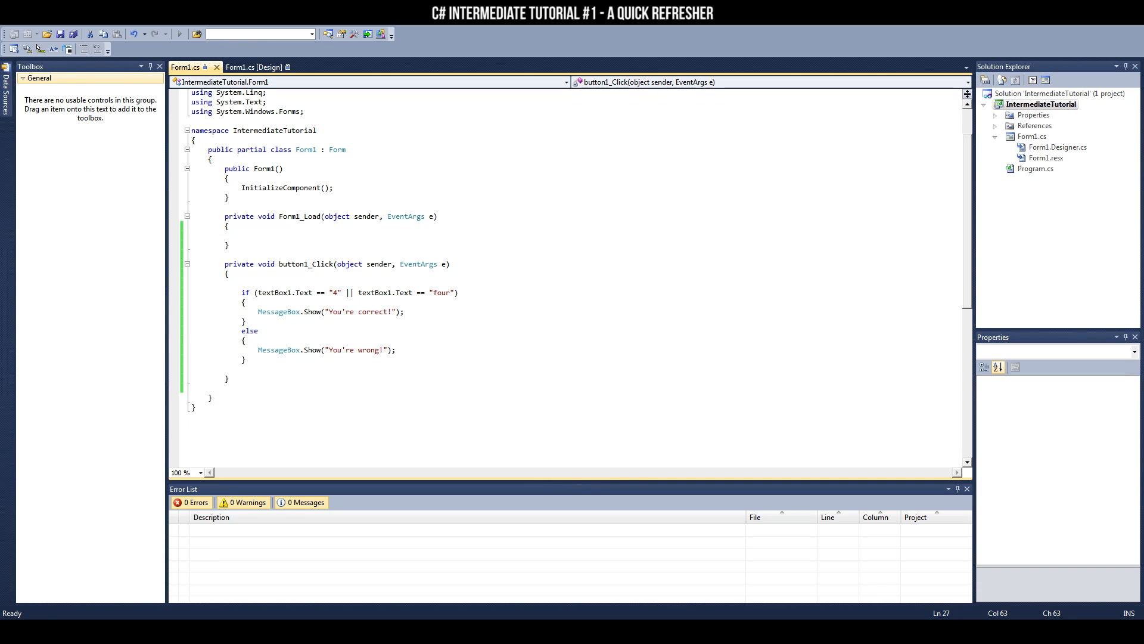
left_click(244, 360)
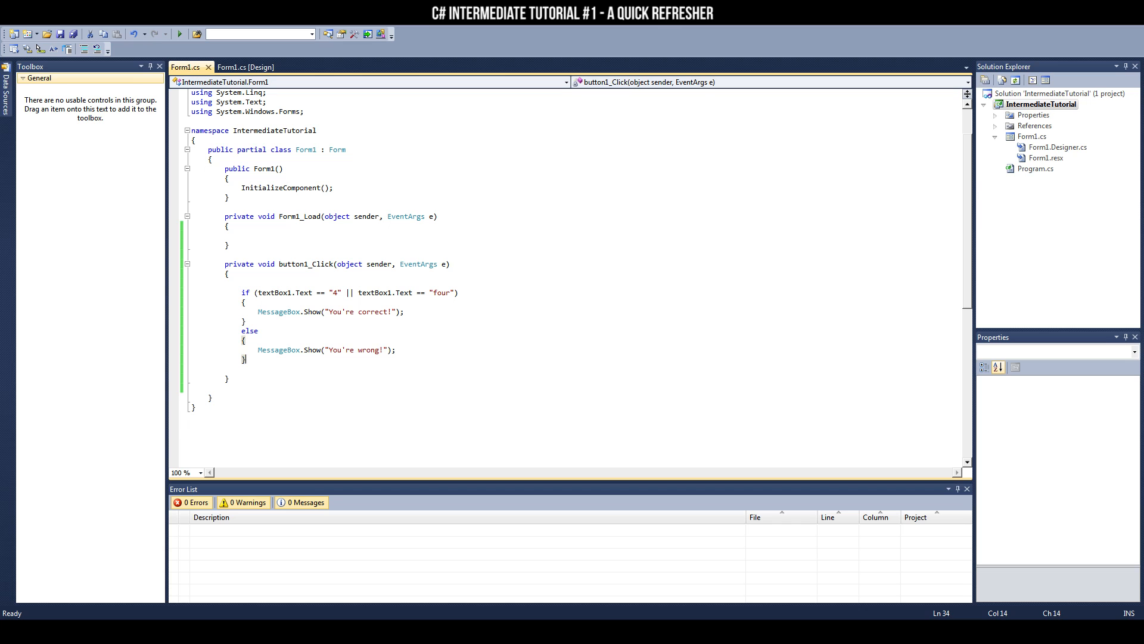